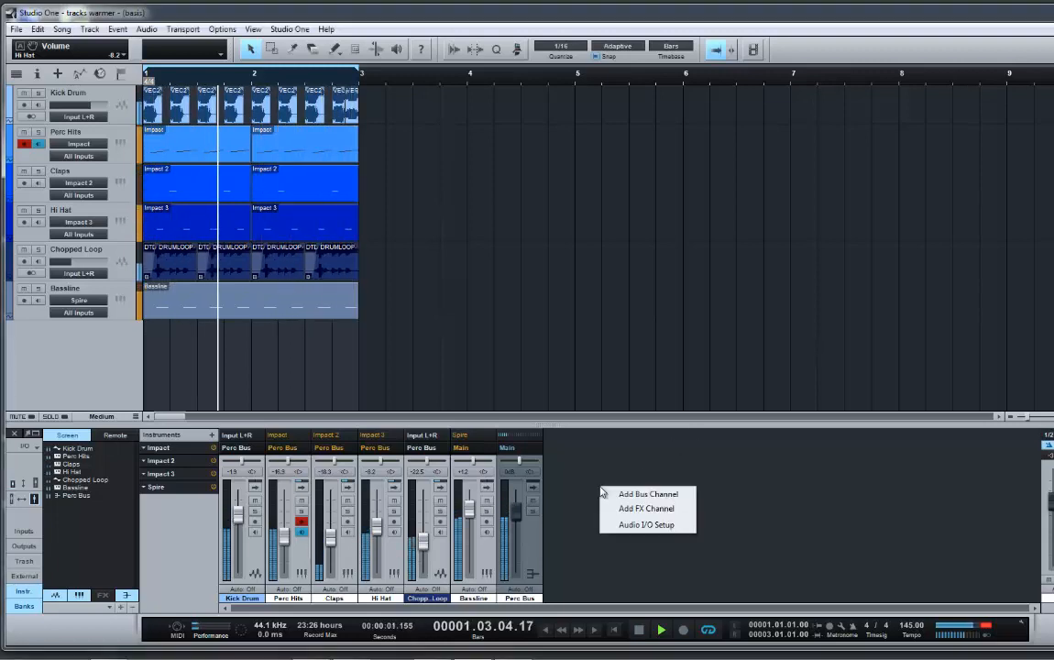
{"action": "mouse_move", "coordinate": [646, 509]}
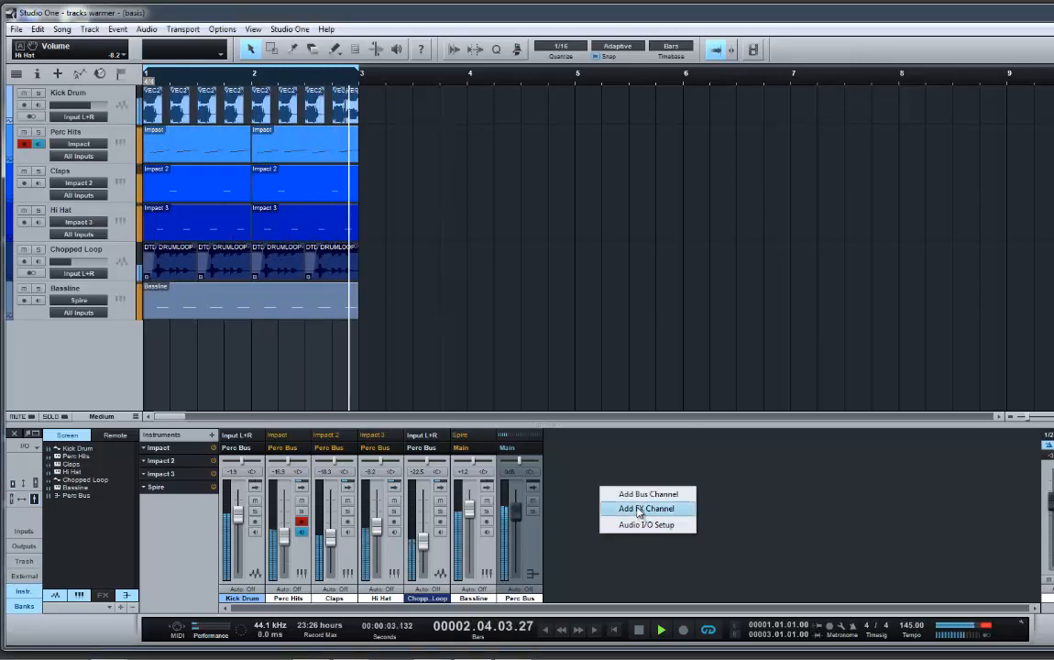
Add an FX 1 channel to the mixer with a CSR Plate reverb inserted.
{"action": "left_click", "coordinate": [646, 508]}
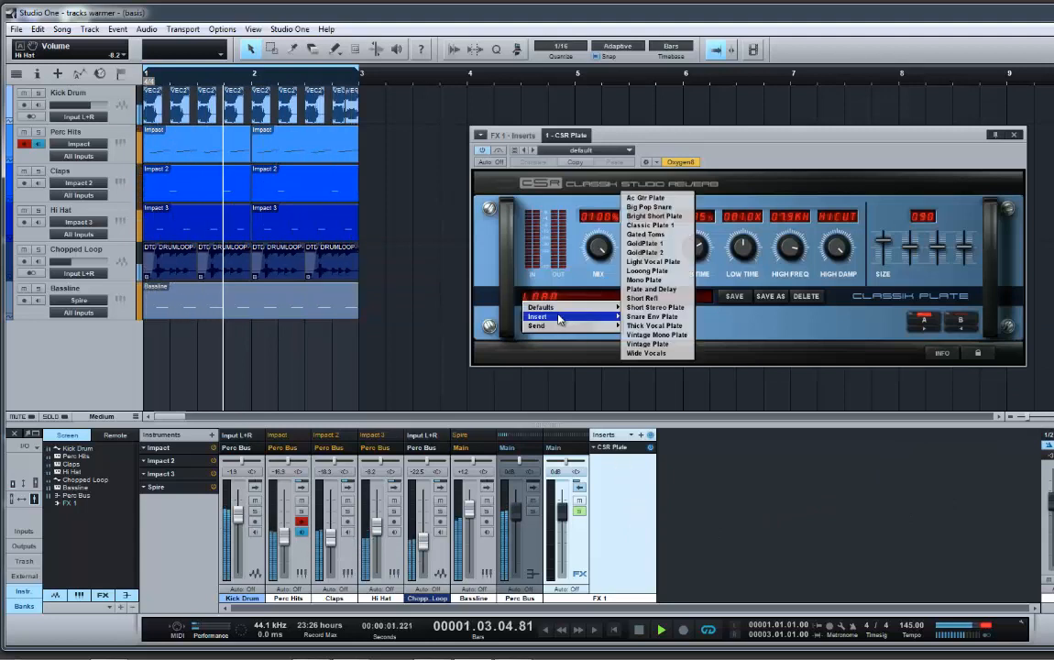
{"action": "mouse_move", "coordinate": [546, 327]}
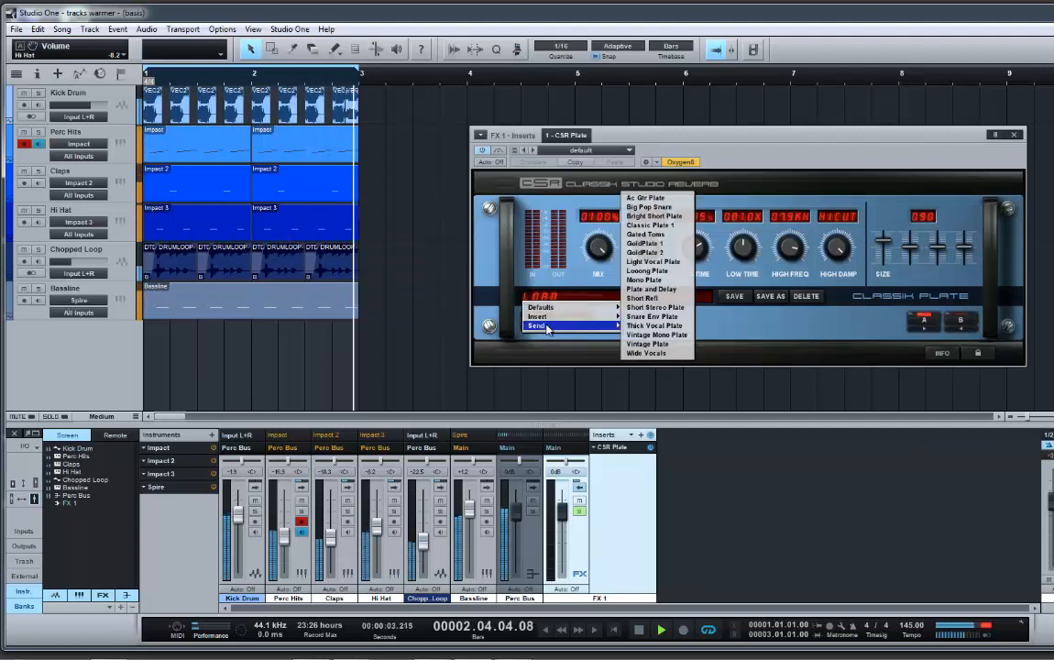
{"action": "mouse_move", "coordinate": [655, 334]}
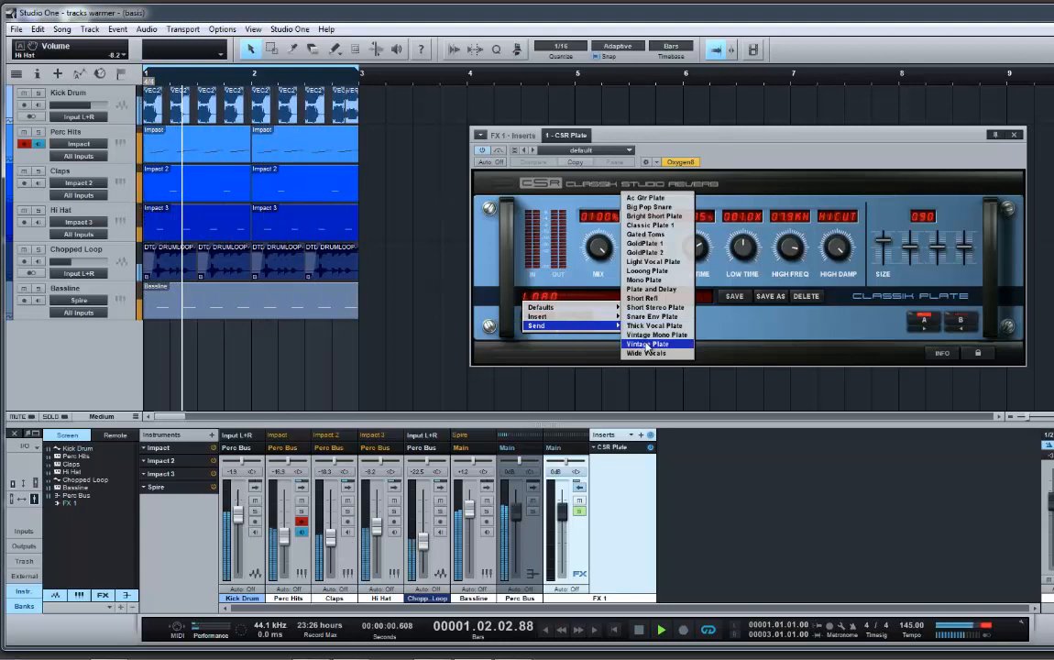
Load the Send > Vintage Plate preset on the FX 1 CSR Plate reverb.
{"action": "left_click", "coordinate": [647, 344]}
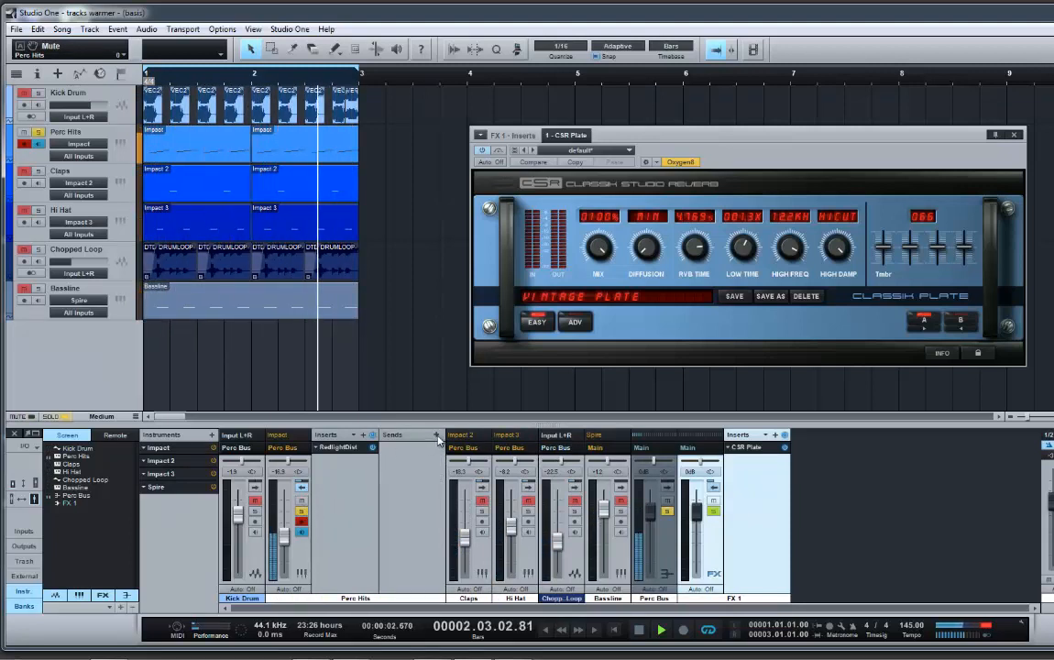
{"action": "left_click", "coordinate": [436, 434]}
{"action": "type", "text": "Reverb"}
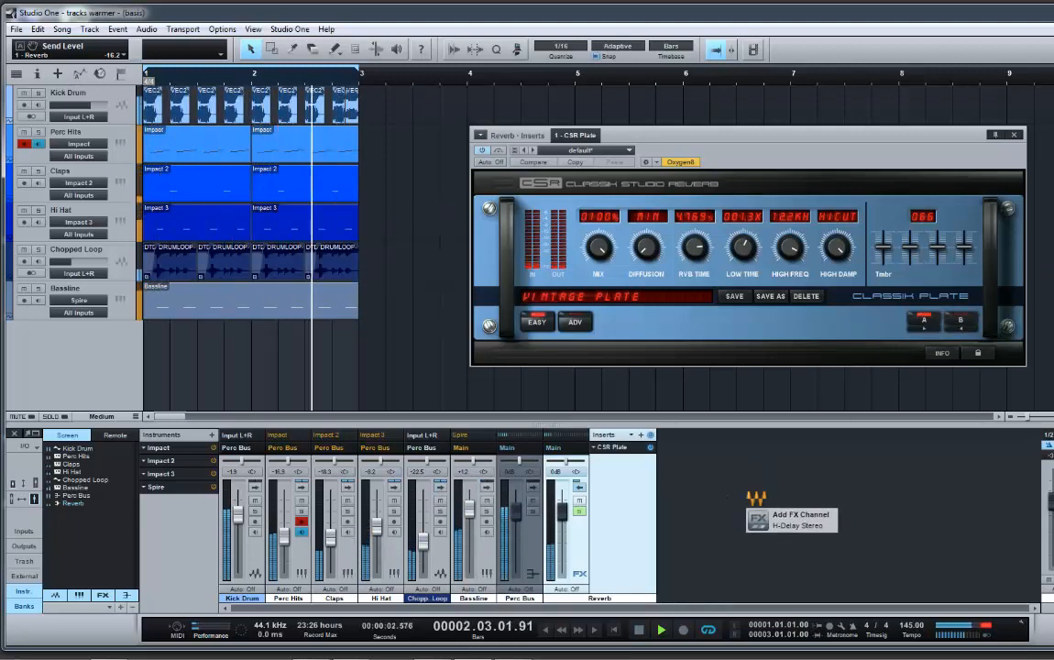
Create an H-Delay Stereo Delay channel and send Perc Hits to it at about -9 dB.
{"action": "left_click", "coordinate": [790, 526]}
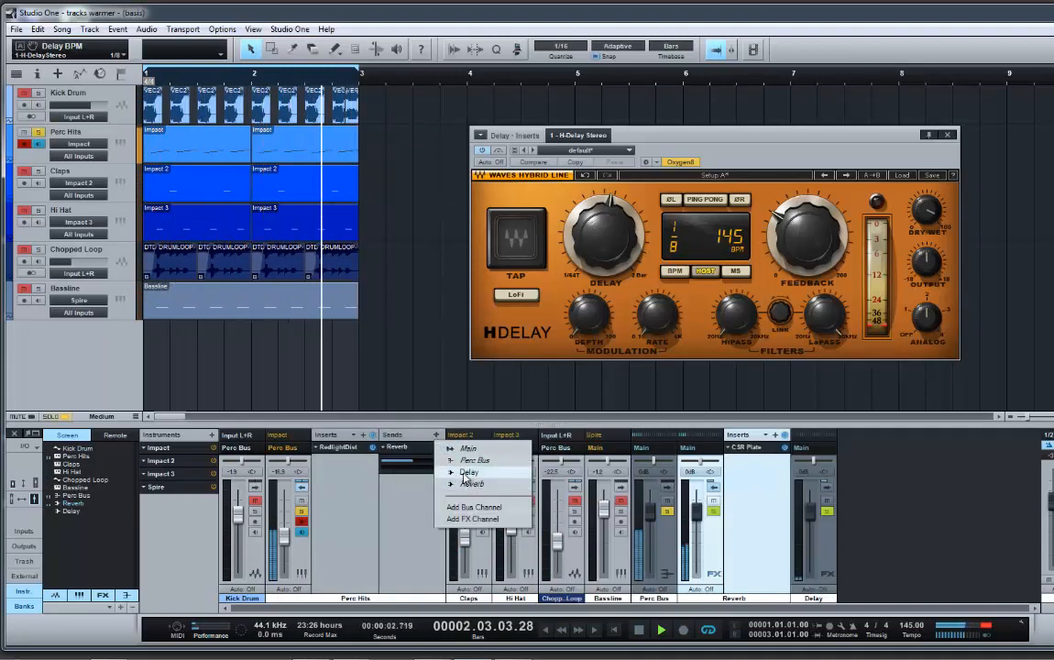
{"action": "left_click", "coordinate": [469, 472]}
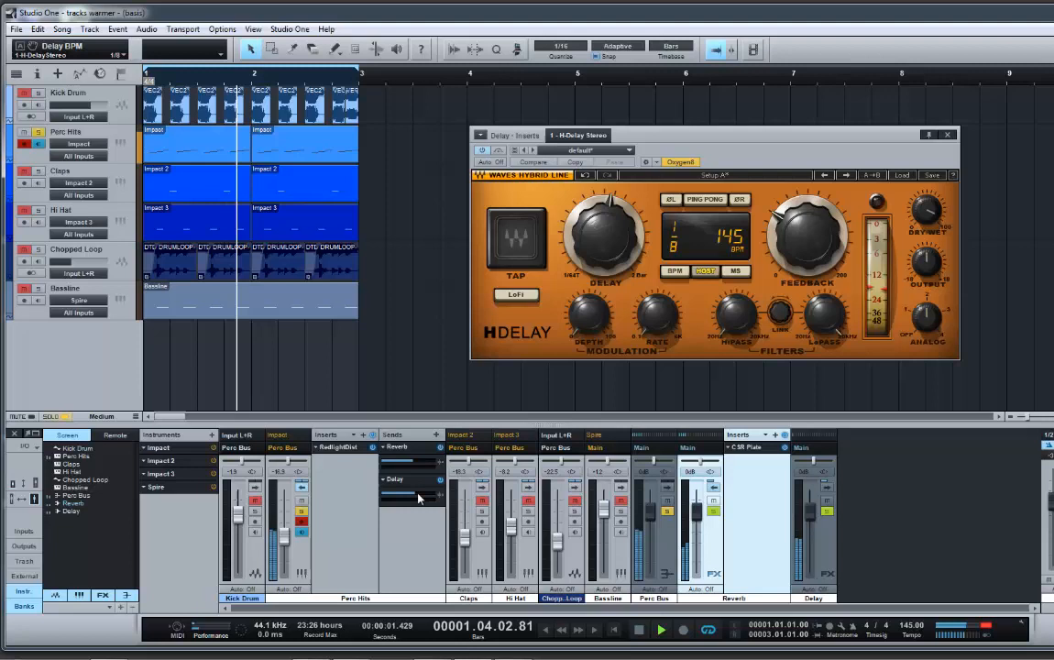
{"action": "left_click_drag", "start_coordinate": [412, 495], "coordinate": [399, 494]}
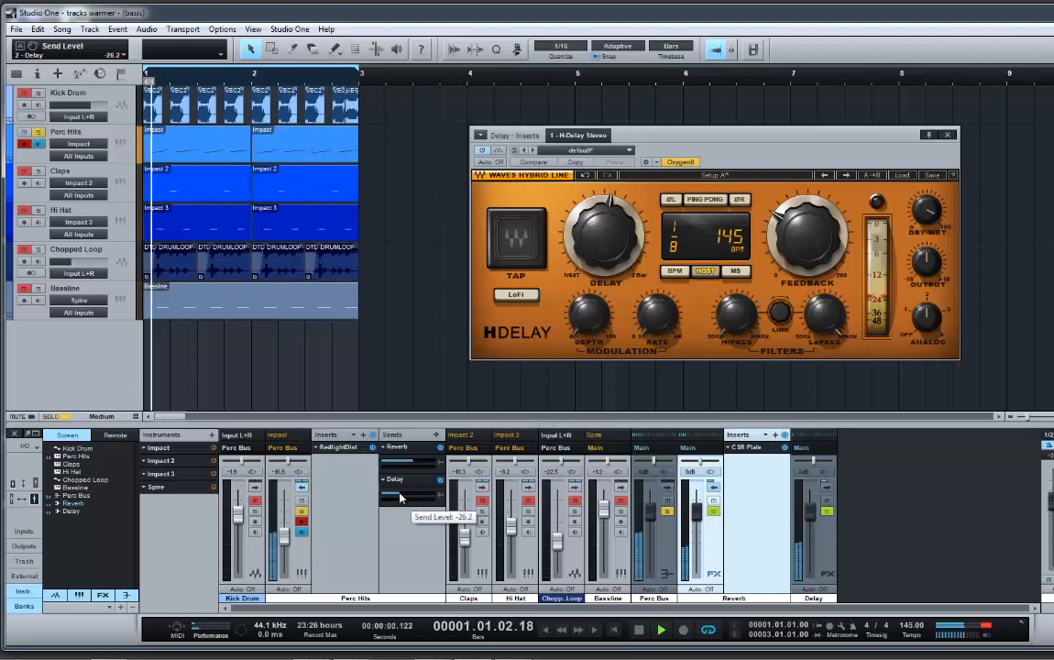
{"action": "left_click_drag", "start_coordinate": [398, 498], "coordinate": [413, 498]}
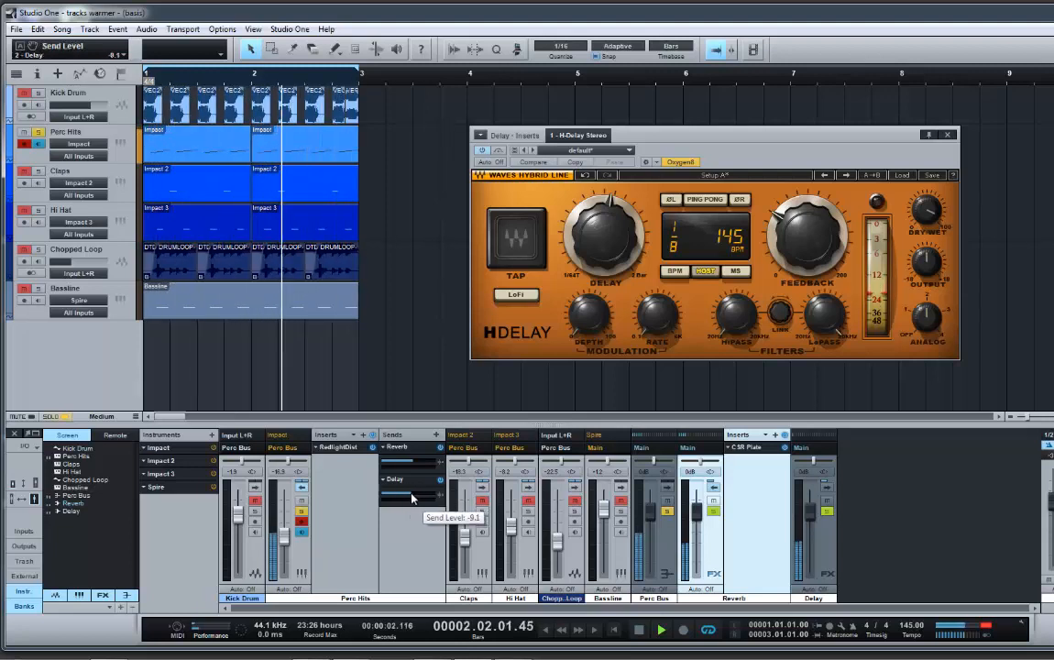